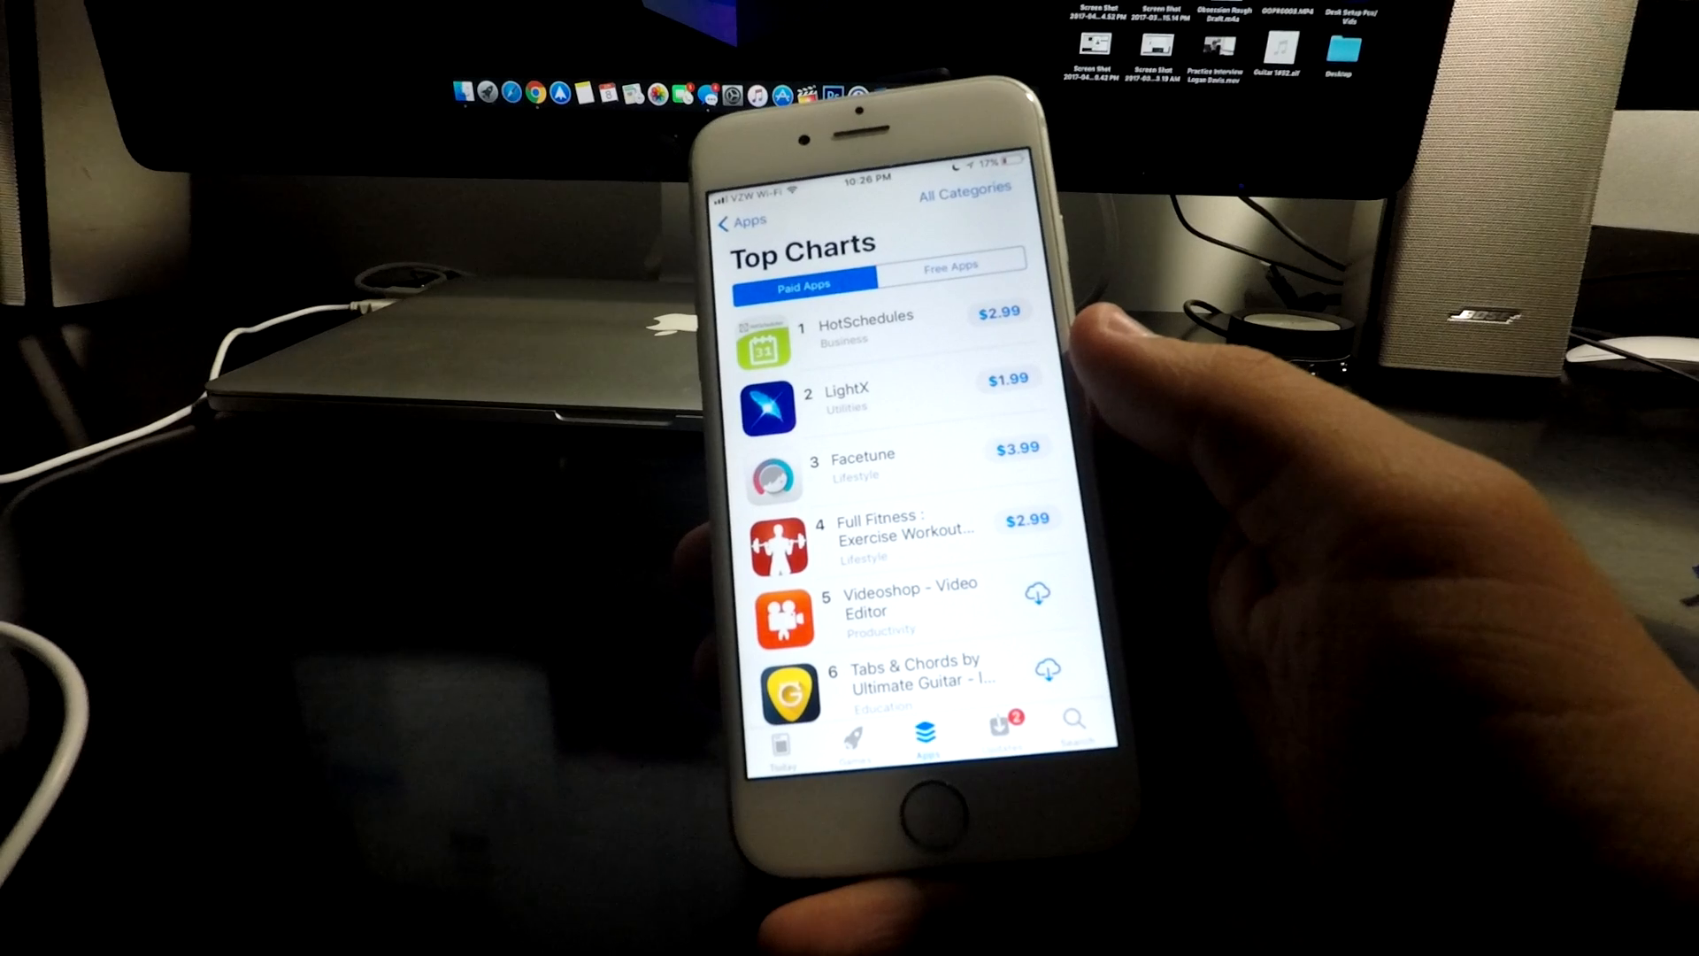
Step: Return to the iPhone home screen from the App Store's paid Top Charts list
{"action": "key", "text": "home"}
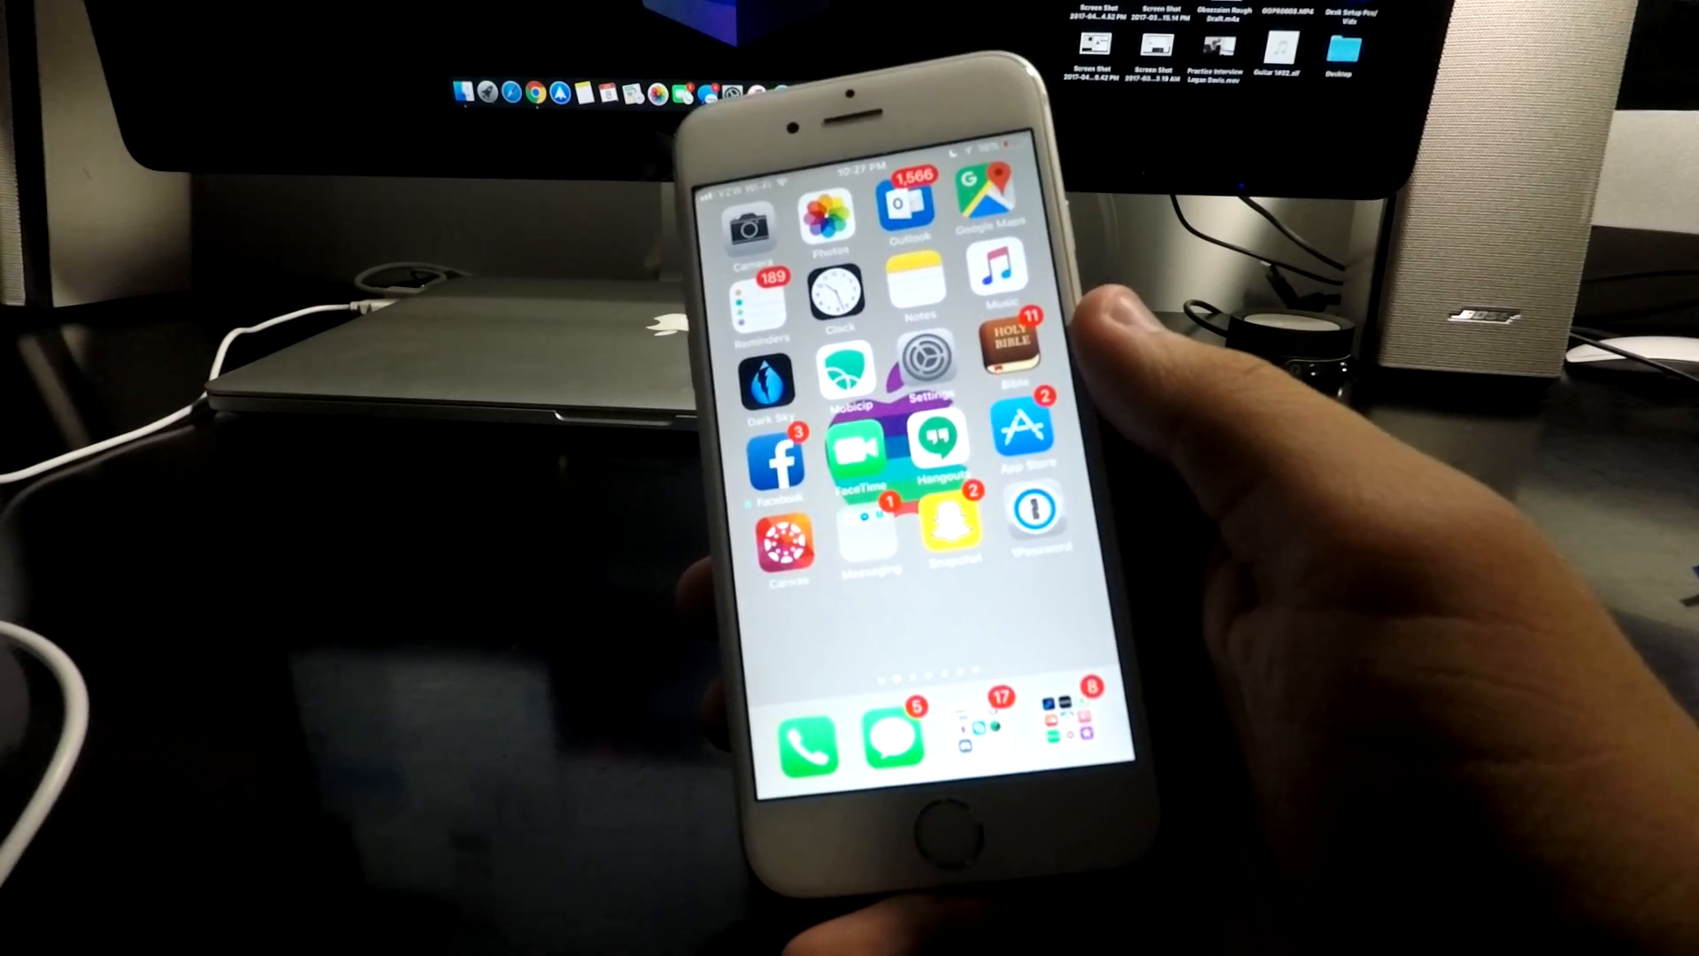